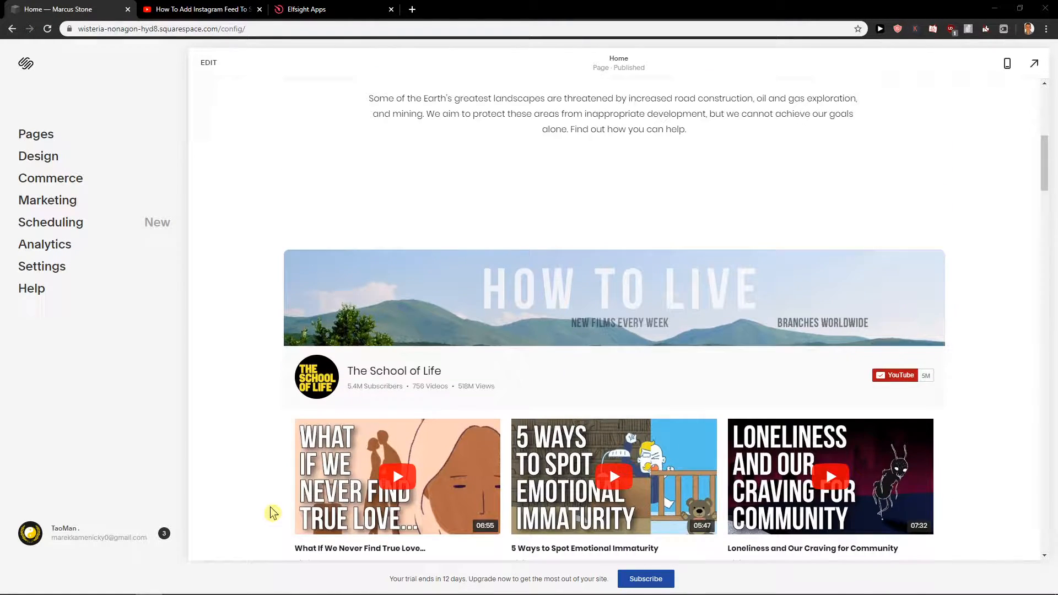
Reach the Elfsight applications catalogue via the elfsight.com link in the YouTube video description.
{"action": "scroll", "scroll_direction": "up", "scroll_amount": 3}
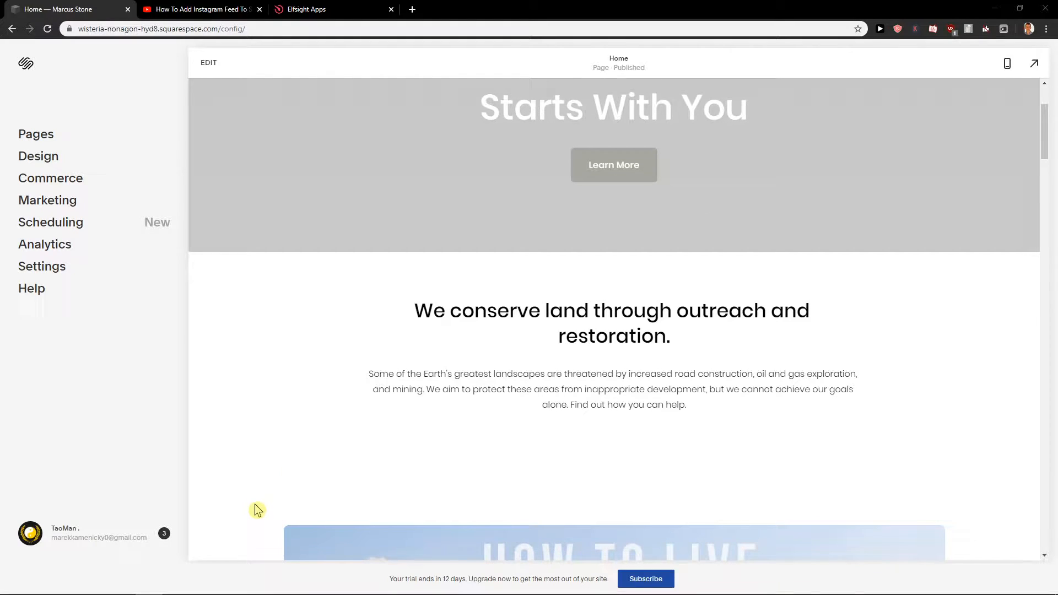
{"action": "scroll", "scroll_direction": "down", "scroll_amount": 3}
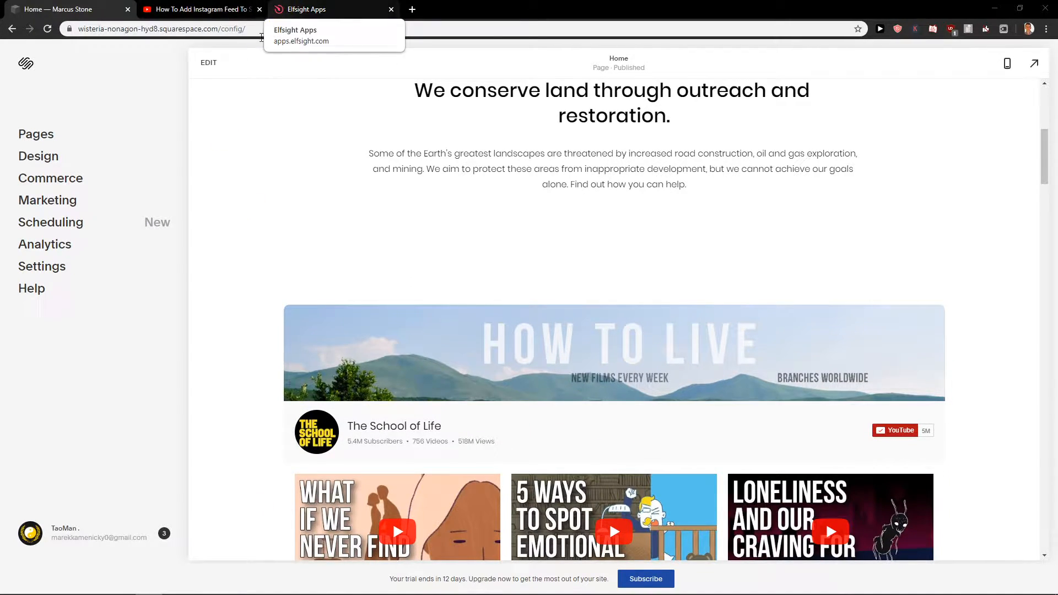
{"action": "left_click", "coordinate": [199, 9]}
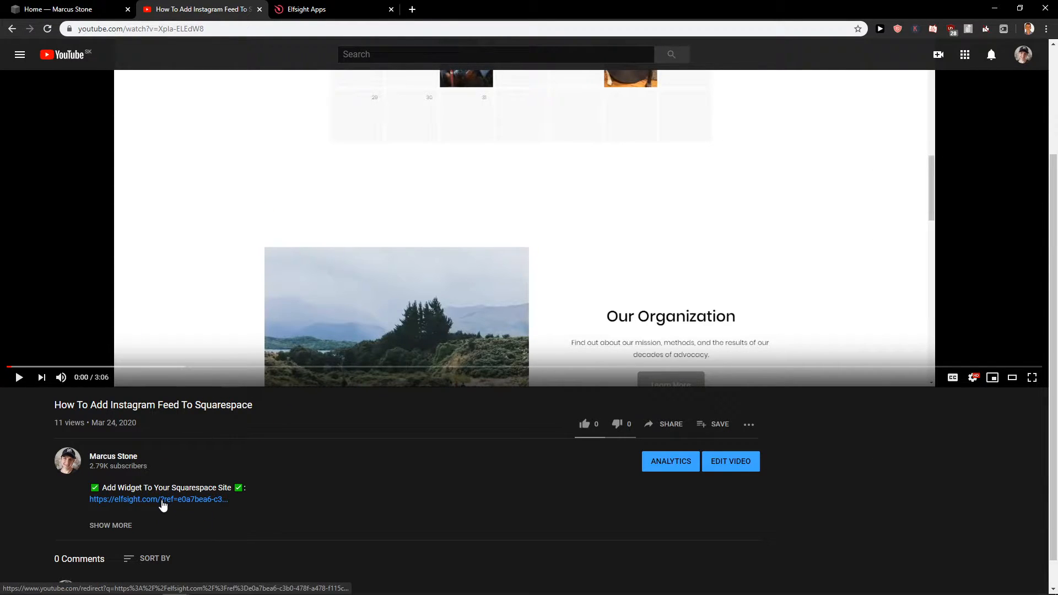
{"action": "left_click", "coordinate": [157, 498]}
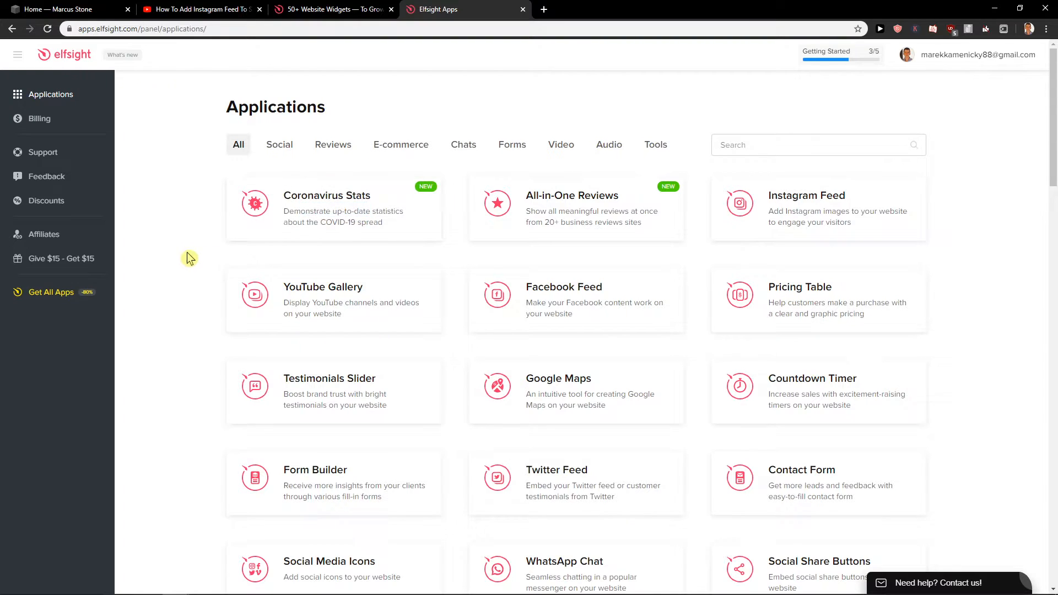
{"action": "mouse_move", "coordinate": [576, 300]}
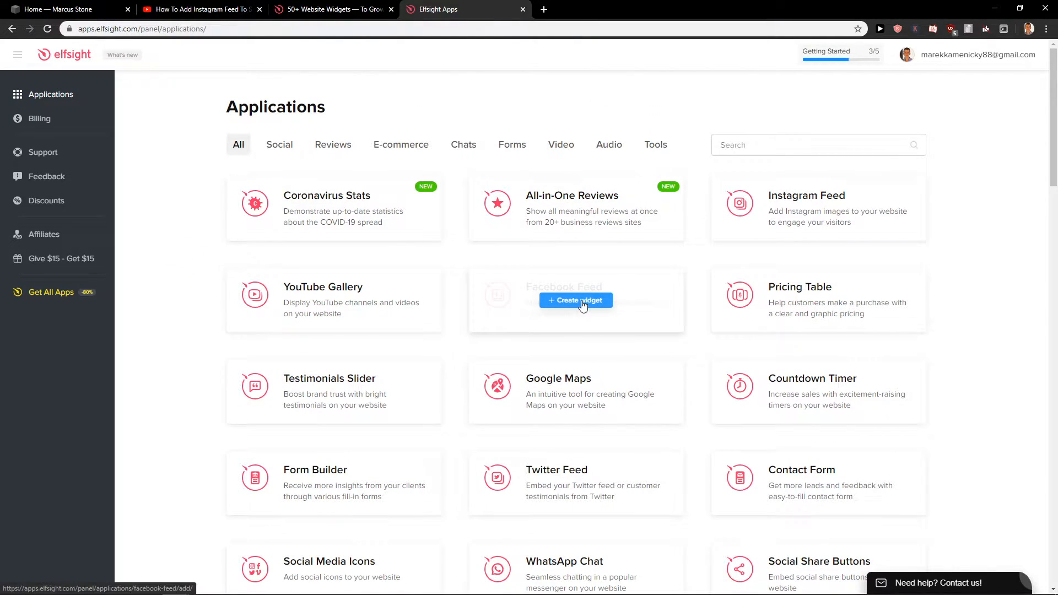
Create a Facebook Feed widget, comparing Large Widget and Facebook Posts templates before continuing with Medium Widget.
{"action": "left_click", "coordinate": [575, 300]}
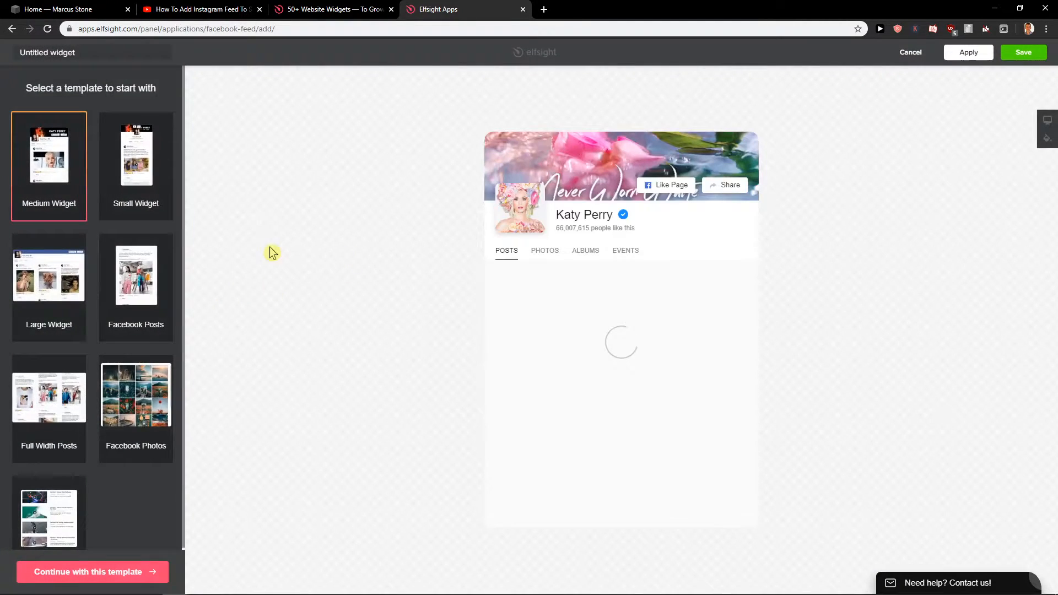
{"action": "left_click", "coordinate": [49, 276]}
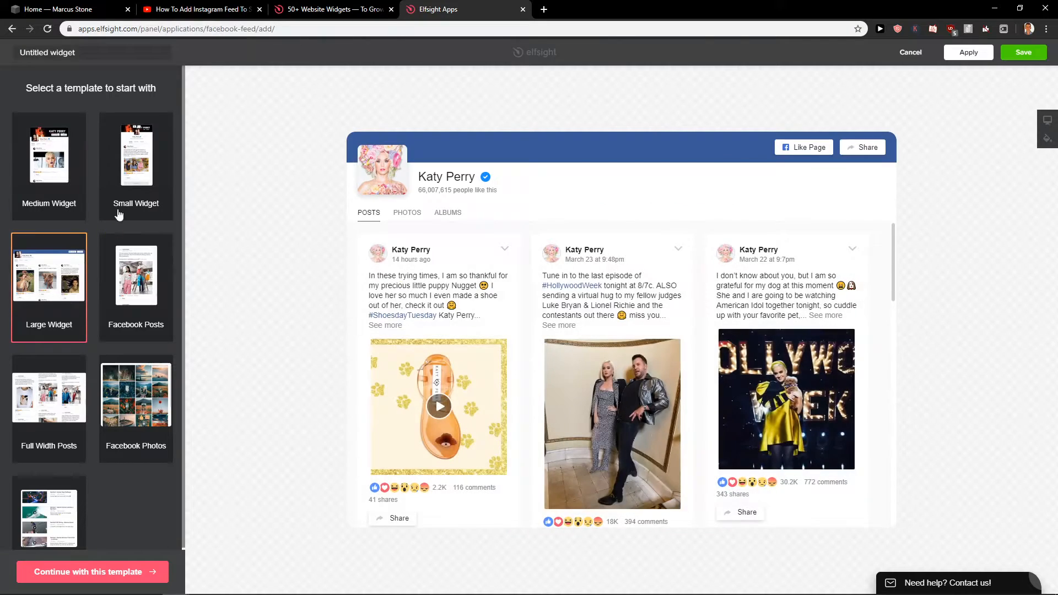
{"action": "left_click", "coordinate": [135, 274]}
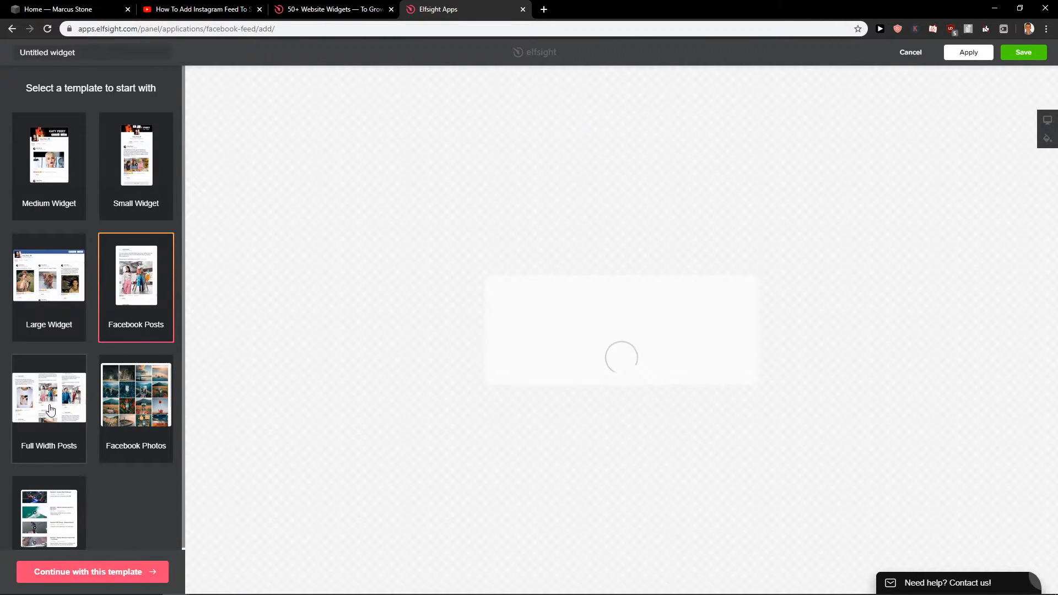
{"action": "left_click", "coordinate": [48, 156]}
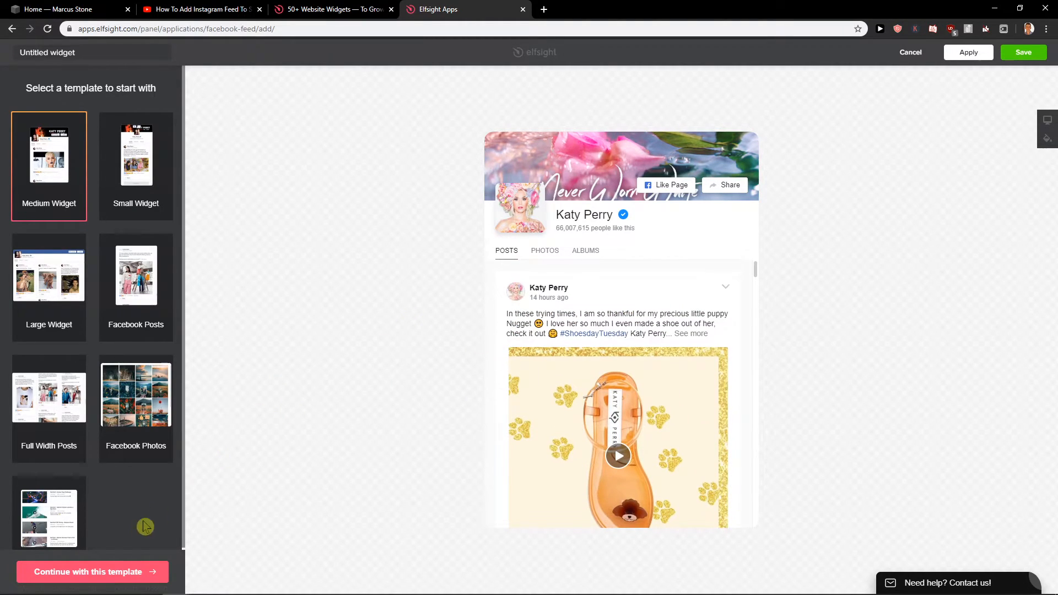
{"action": "left_click", "coordinate": [90, 572]}
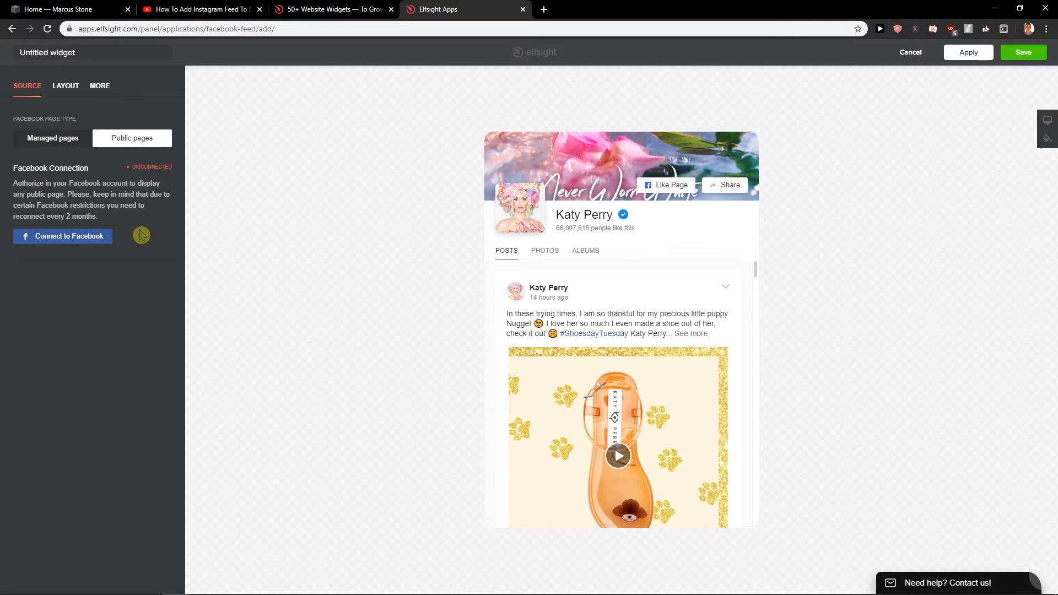
Check the Layout, Header and Language settings, keep the defaults with English, and save the widget.
{"action": "left_click", "coordinate": [65, 86]}
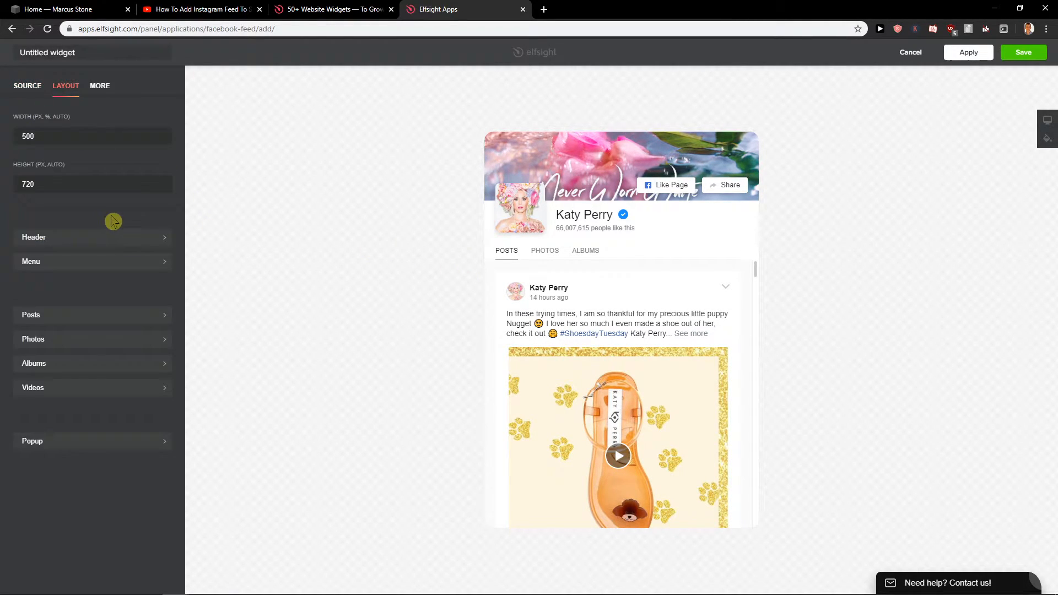
{"action": "scroll", "scroll_direction": "down", "scroll_amount": 3}
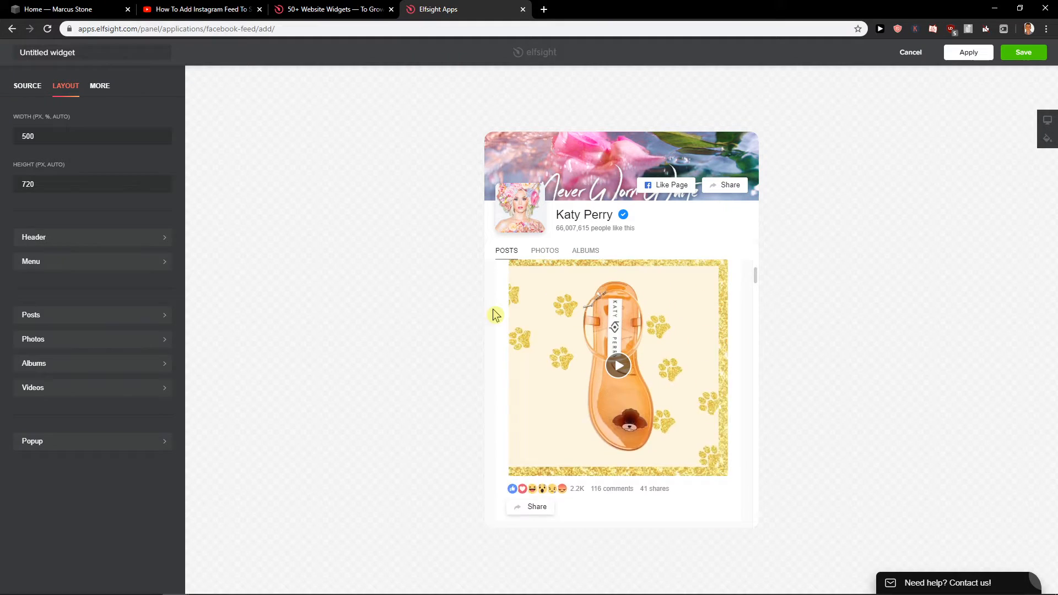
{"action": "left_click", "coordinate": [34, 237]}
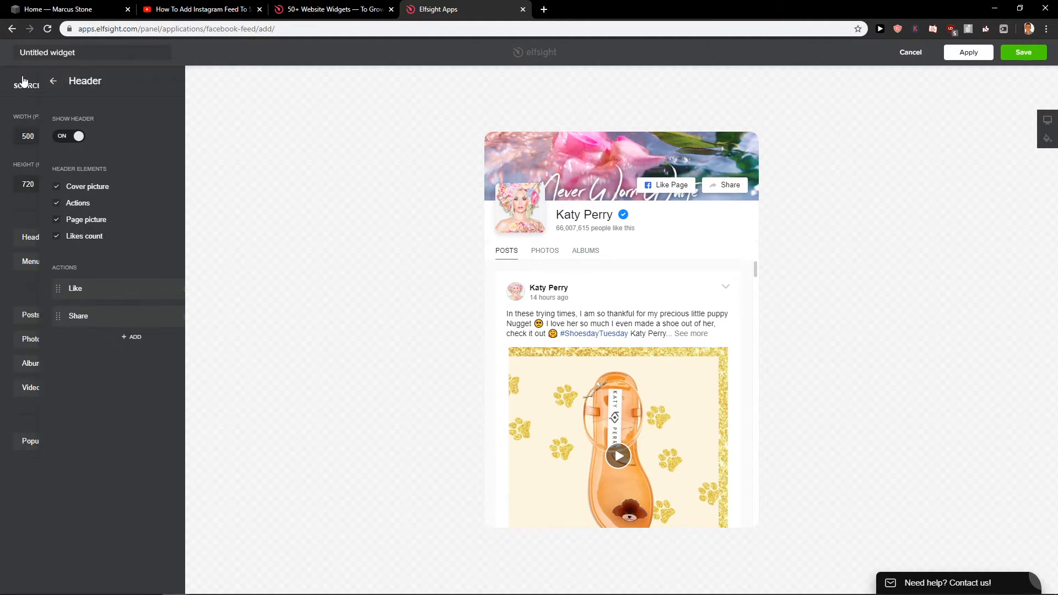
{"action": "left_click", "coordinate": [100, 86]}
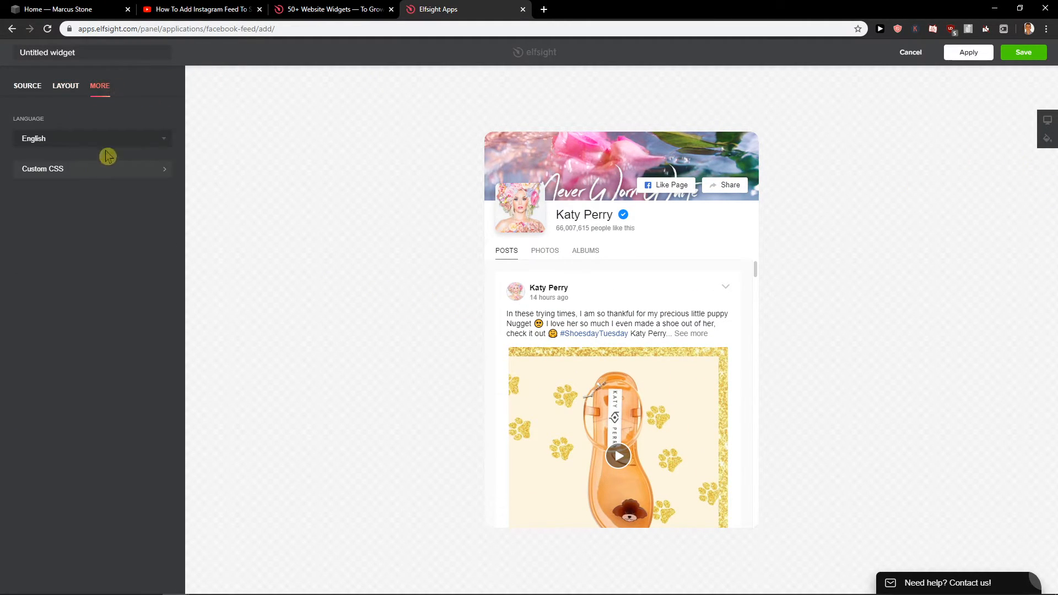
{"action": "left_click", "coordinate": [91, 138]}
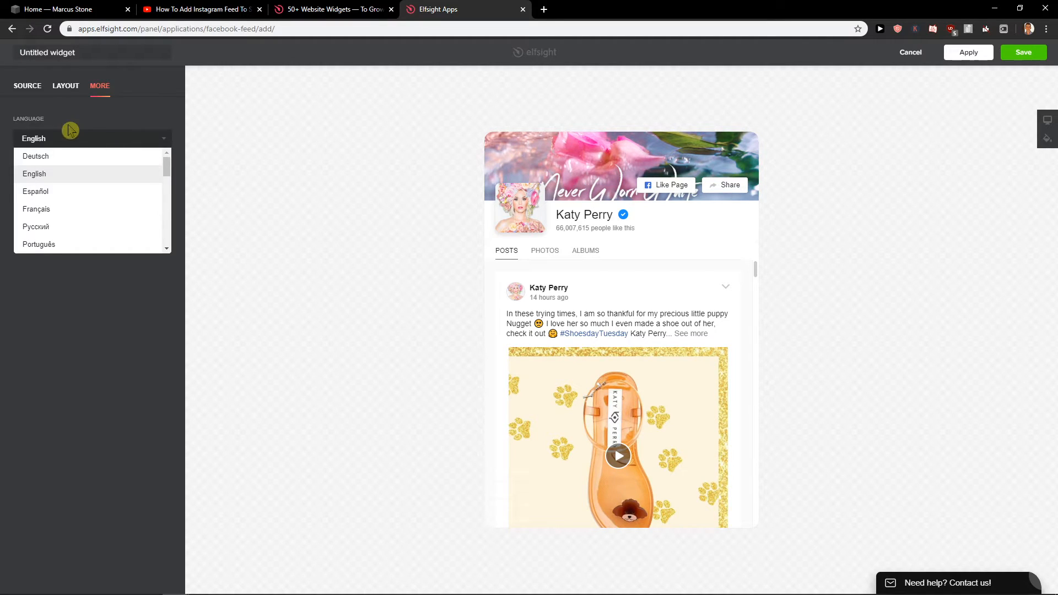
{"action": "left_click", "coordinate": [1023, 52]}
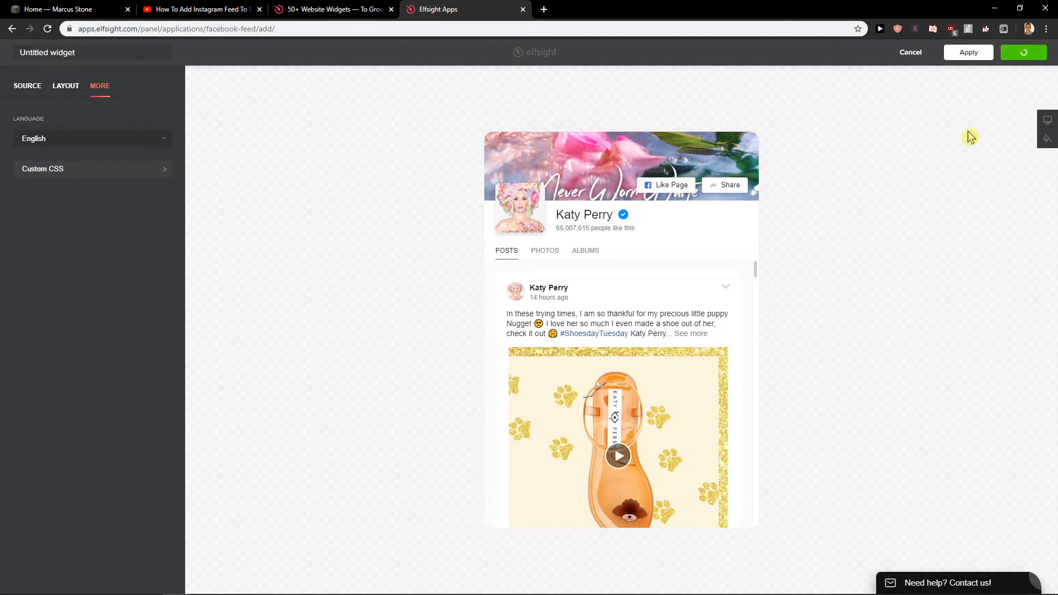
Select the free Lite plan for the widget and copy its embed script code.
{"action": "left_click", "coordinate": [968, 51]}
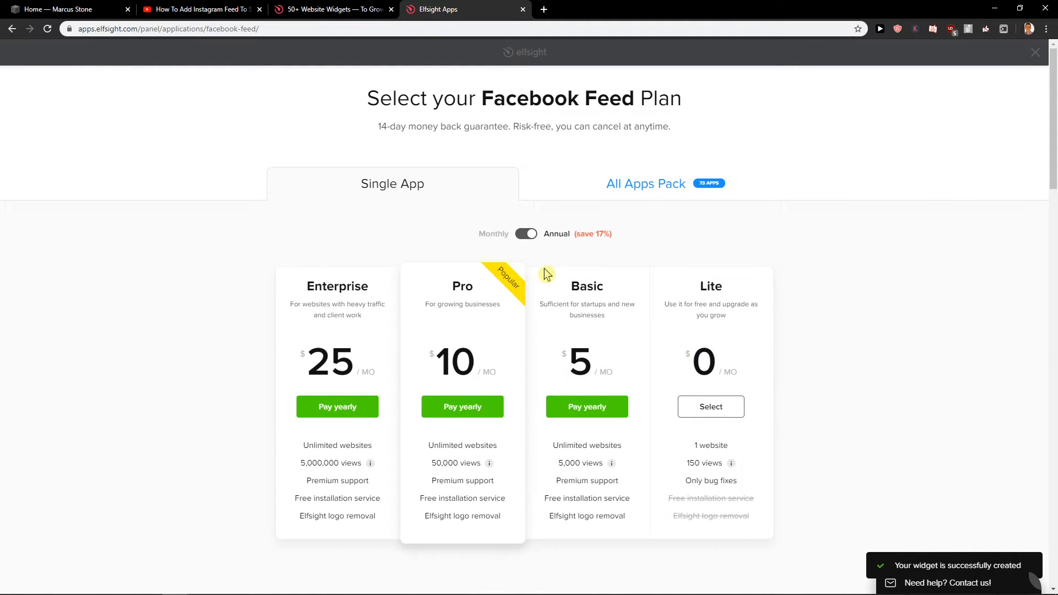
{"action": "mouse_move", "coordinate": [717, 352]}
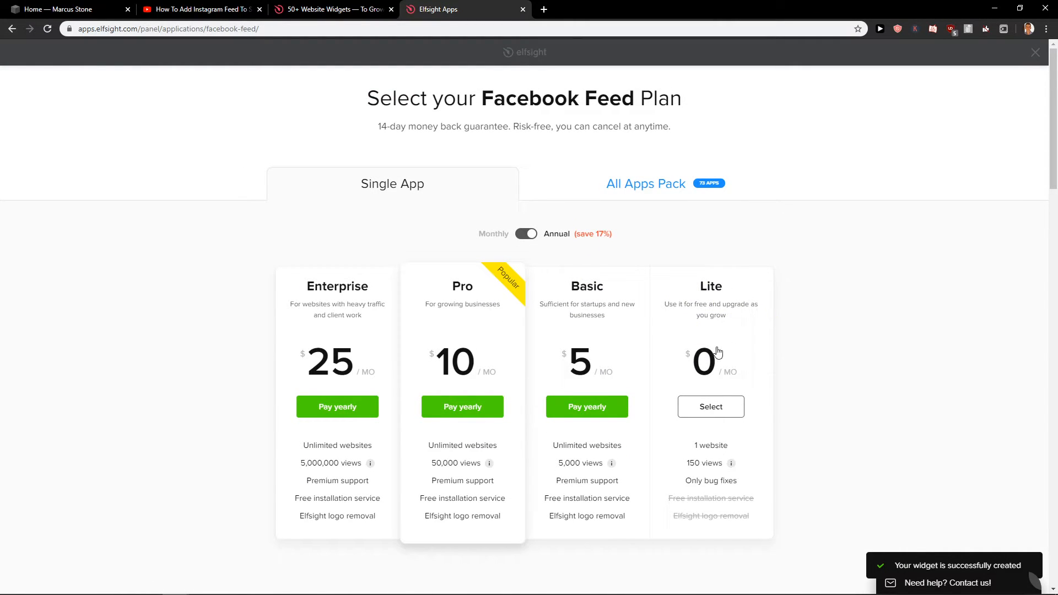
{"action": "mouse_move", "coordinate": [757, 456]}
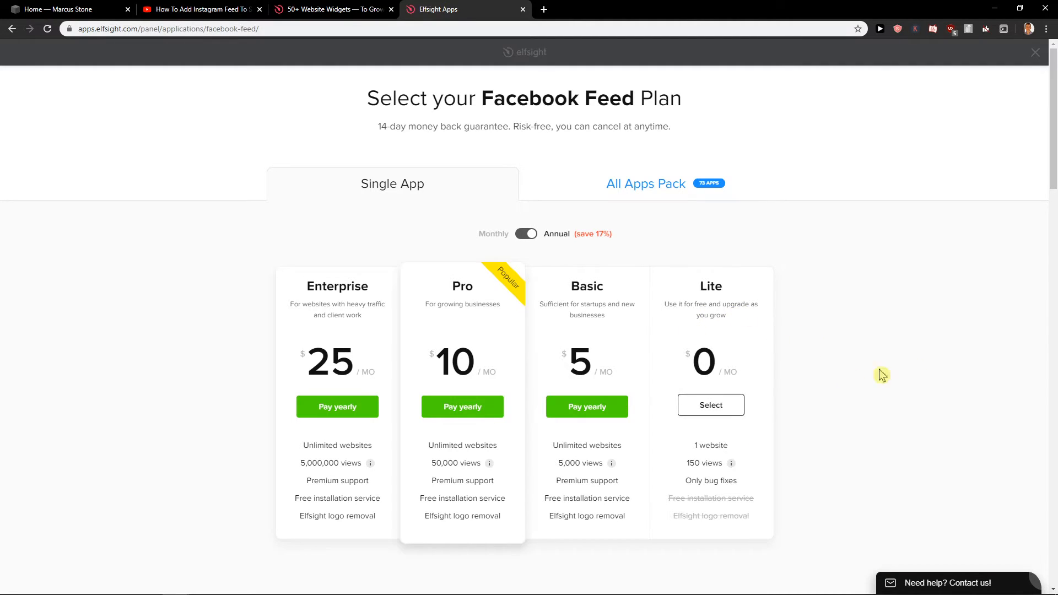
{"action": "left_click", "coordinate": [710, 404]}
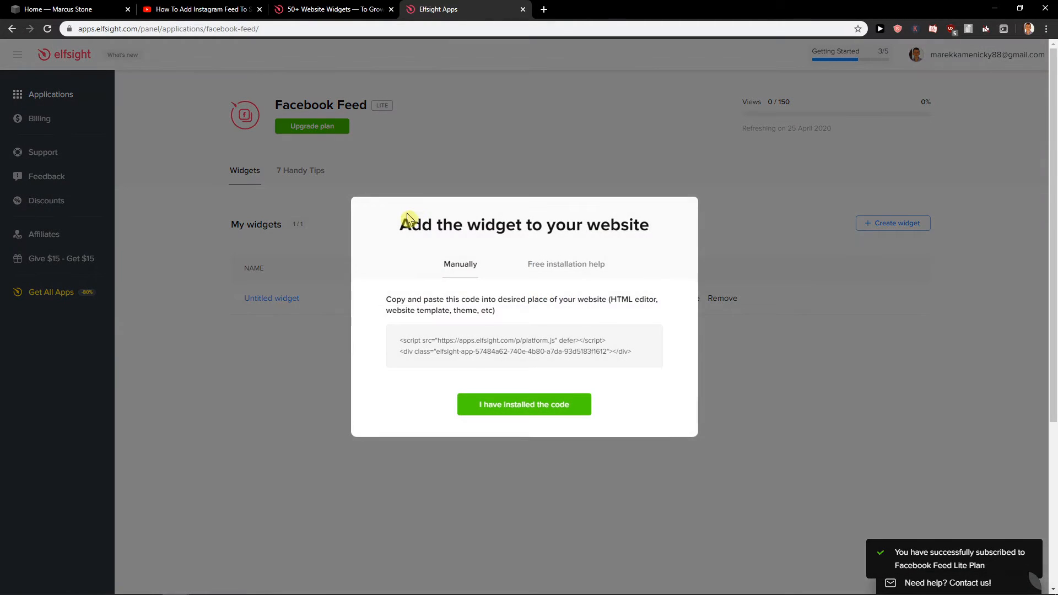
{"action": "left_click", "coordinate": [64, 9]}
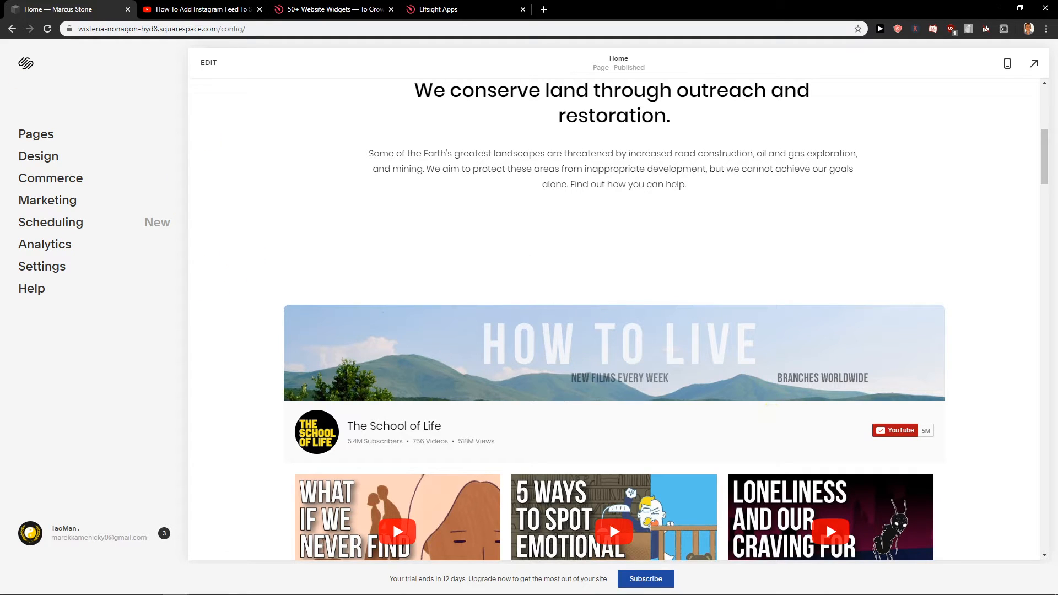
Paste the Elfsight embed code into the code block below the intro text and apply it.
{"action": "double_click", "coordinate": [554, 184]}
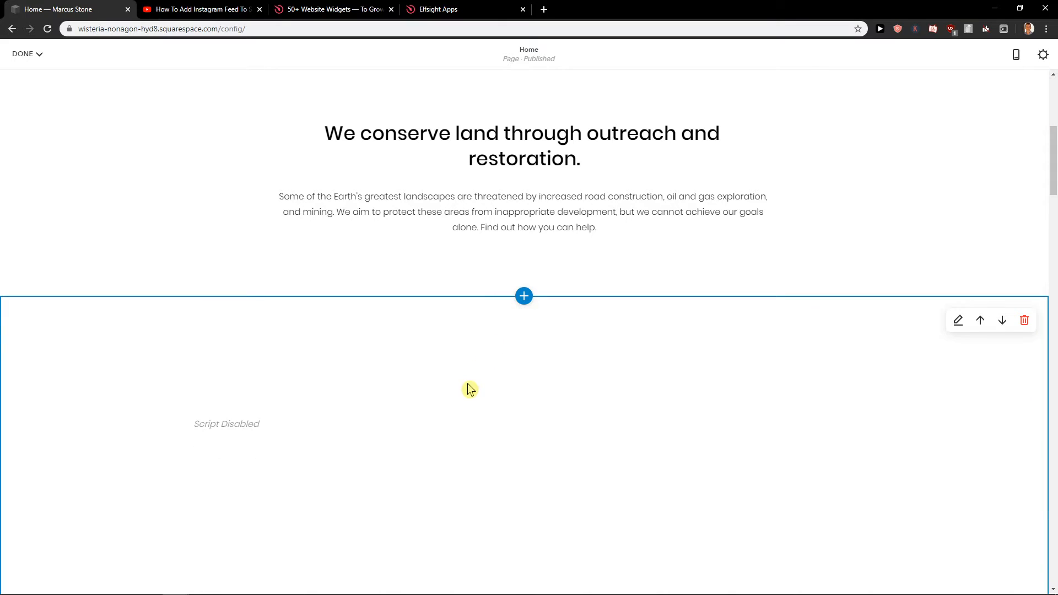
{"action": "scroll", "scroll_direction": "down", "scroll_amount": 3}
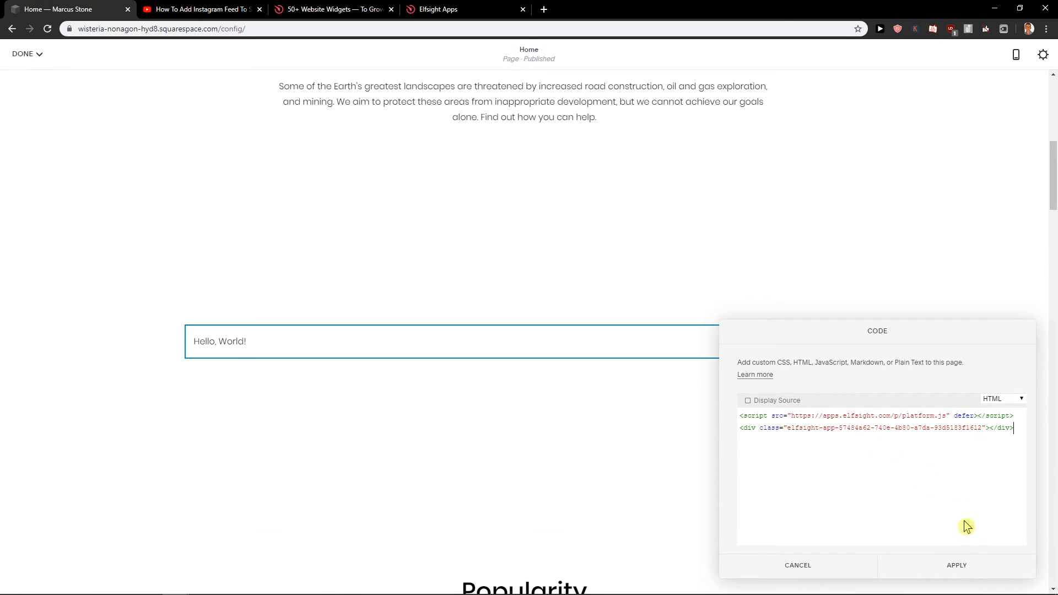
{"action": "left_click", "coordinate": [956, 565]}
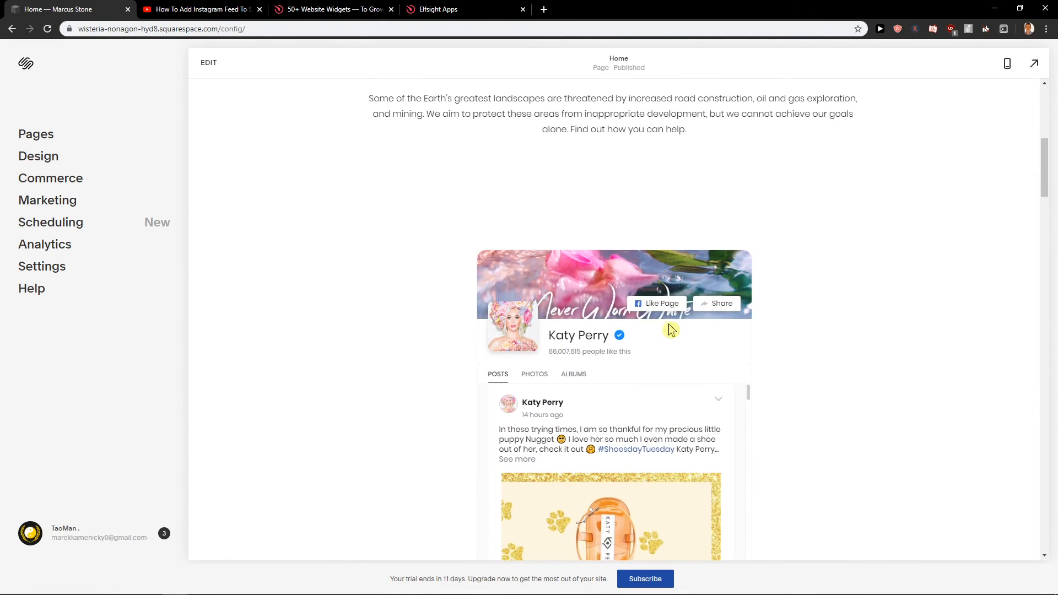
{"action": "scroll", "scroll_direction": "down", "scroll_amount": 3}
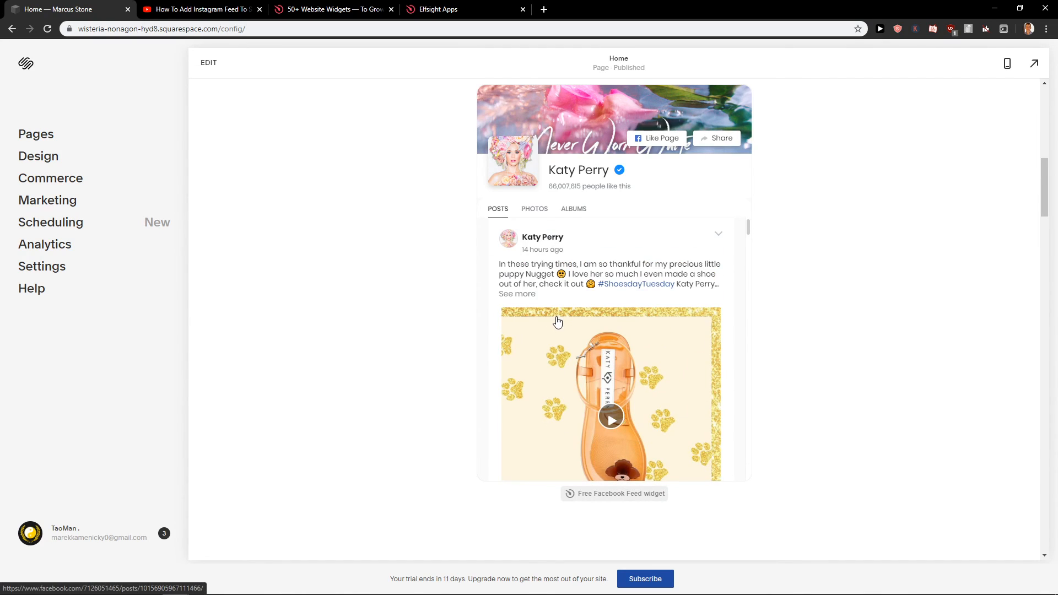
{"action": "mouse_move", "coordinate": [553, 307]}
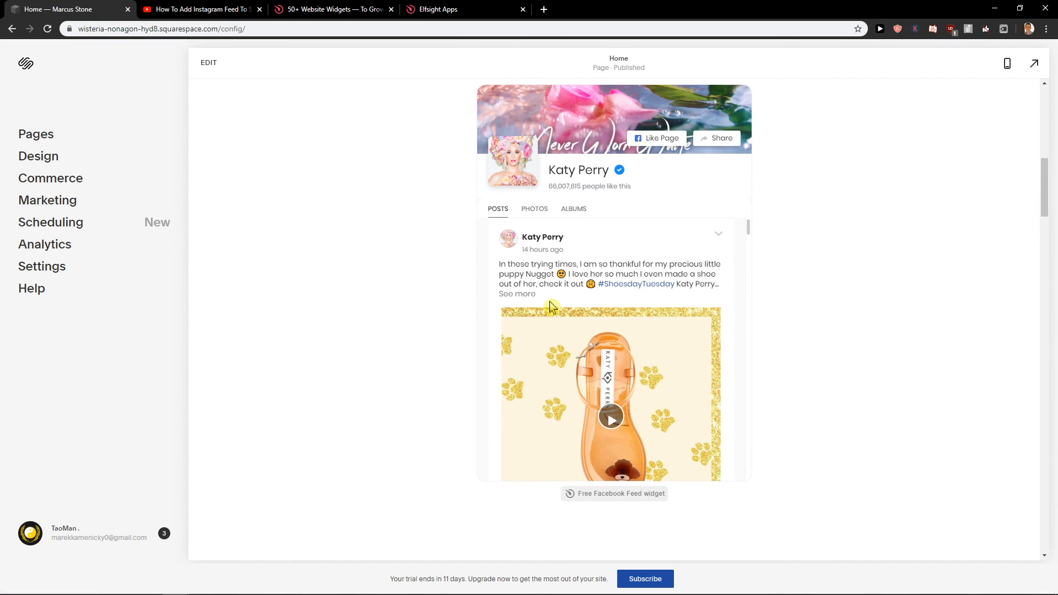